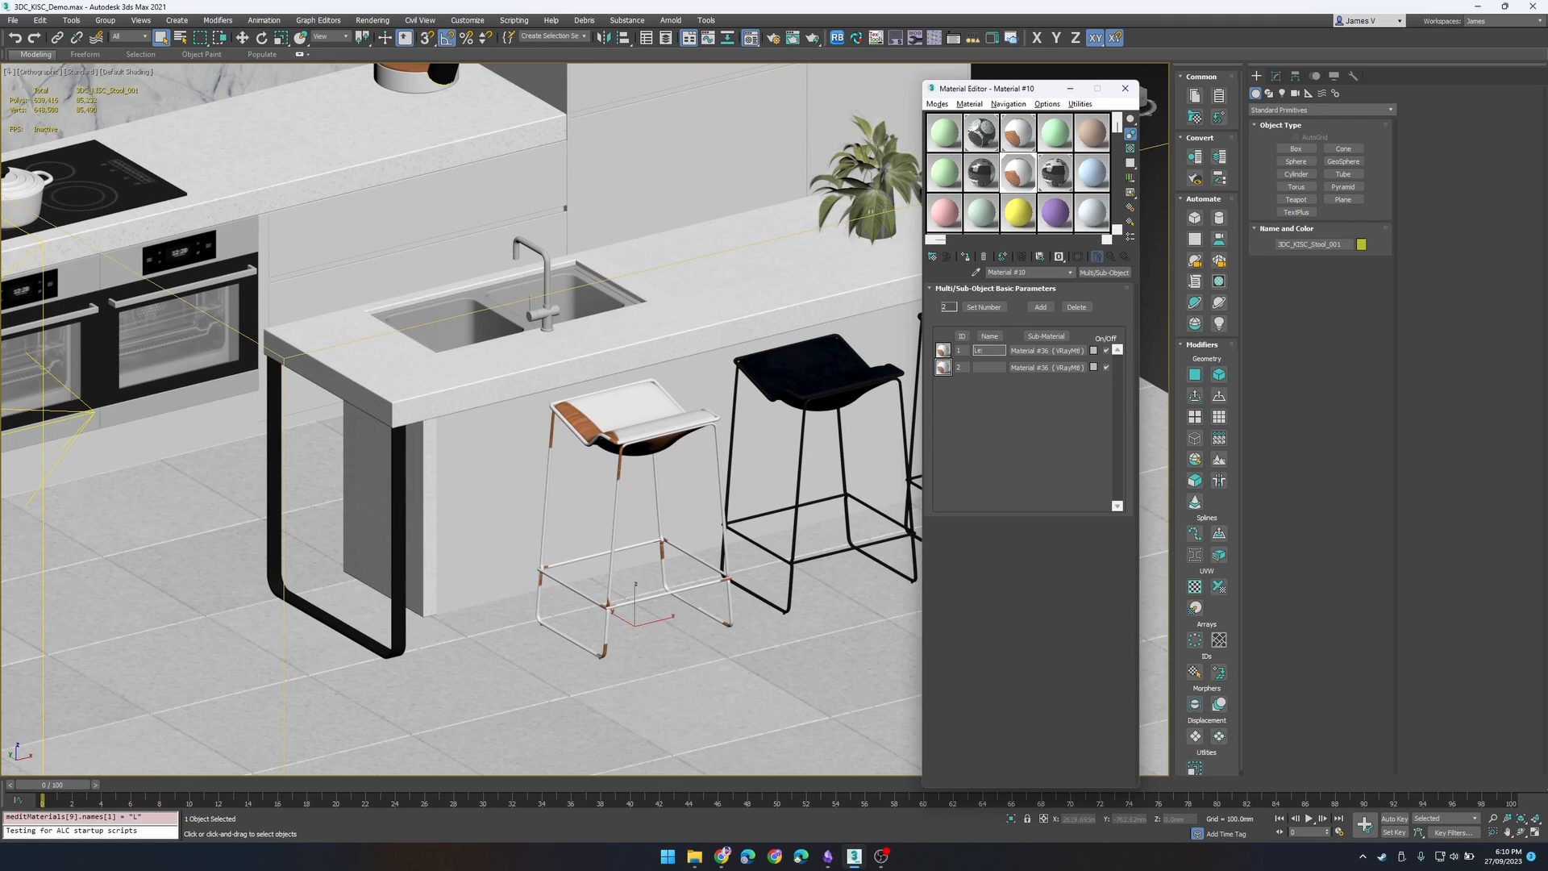
Step: Name the stool's first sub-material Leather within the 3DC_KISC_Stool multi-material
{"action": "type", "text": "Leather"}
{"action": "left_click", "coordinate": [988, 366]}
{"action": "type", "text": "Metal"}
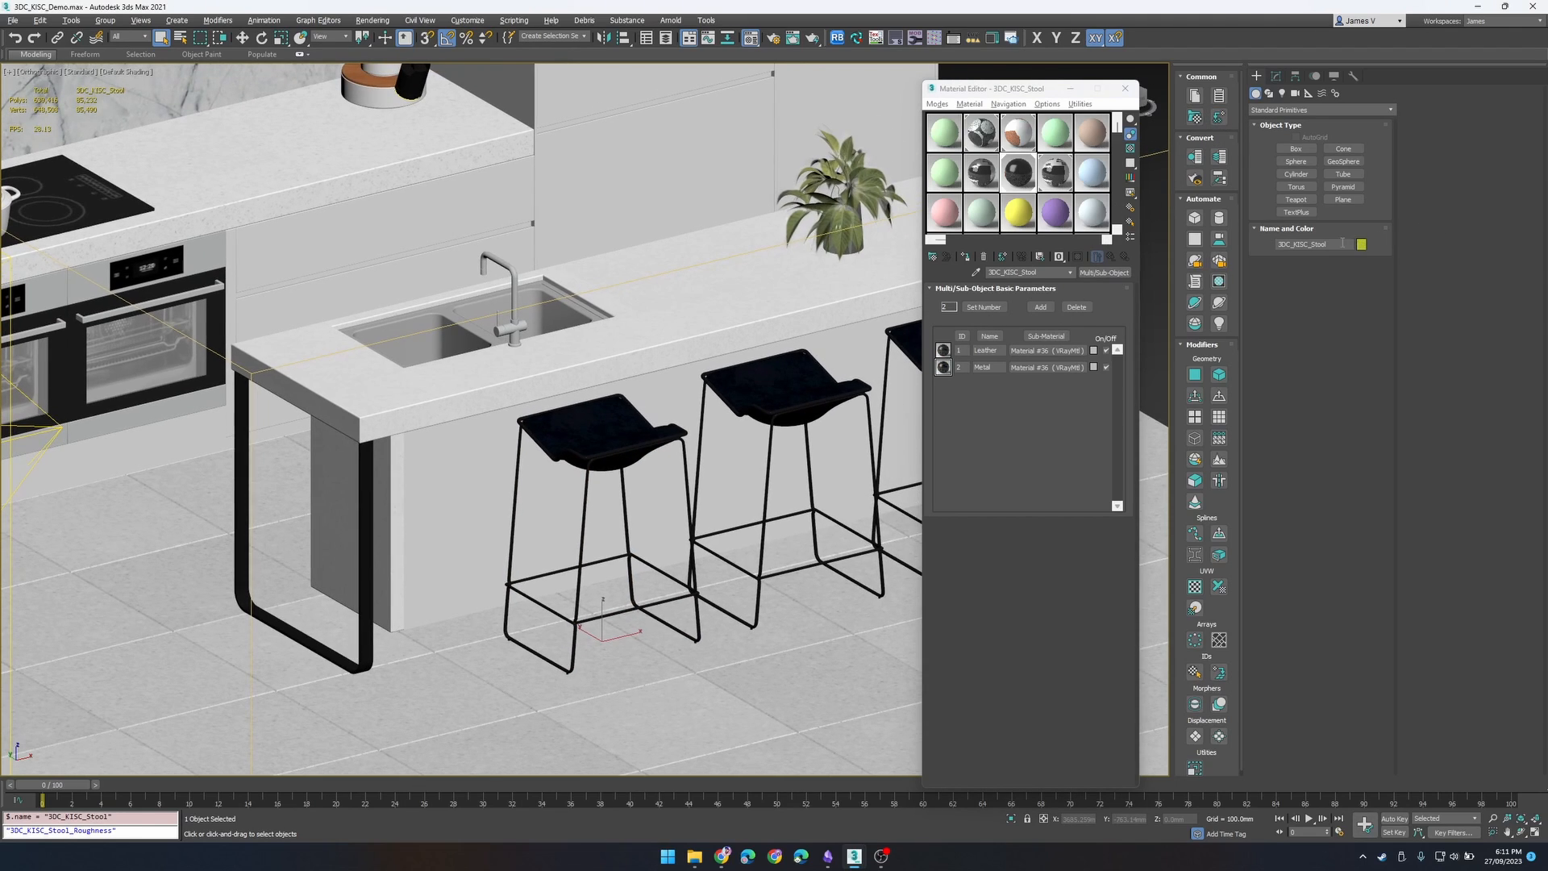
{"action": "left_click", "coordinate": [1030, 366]}
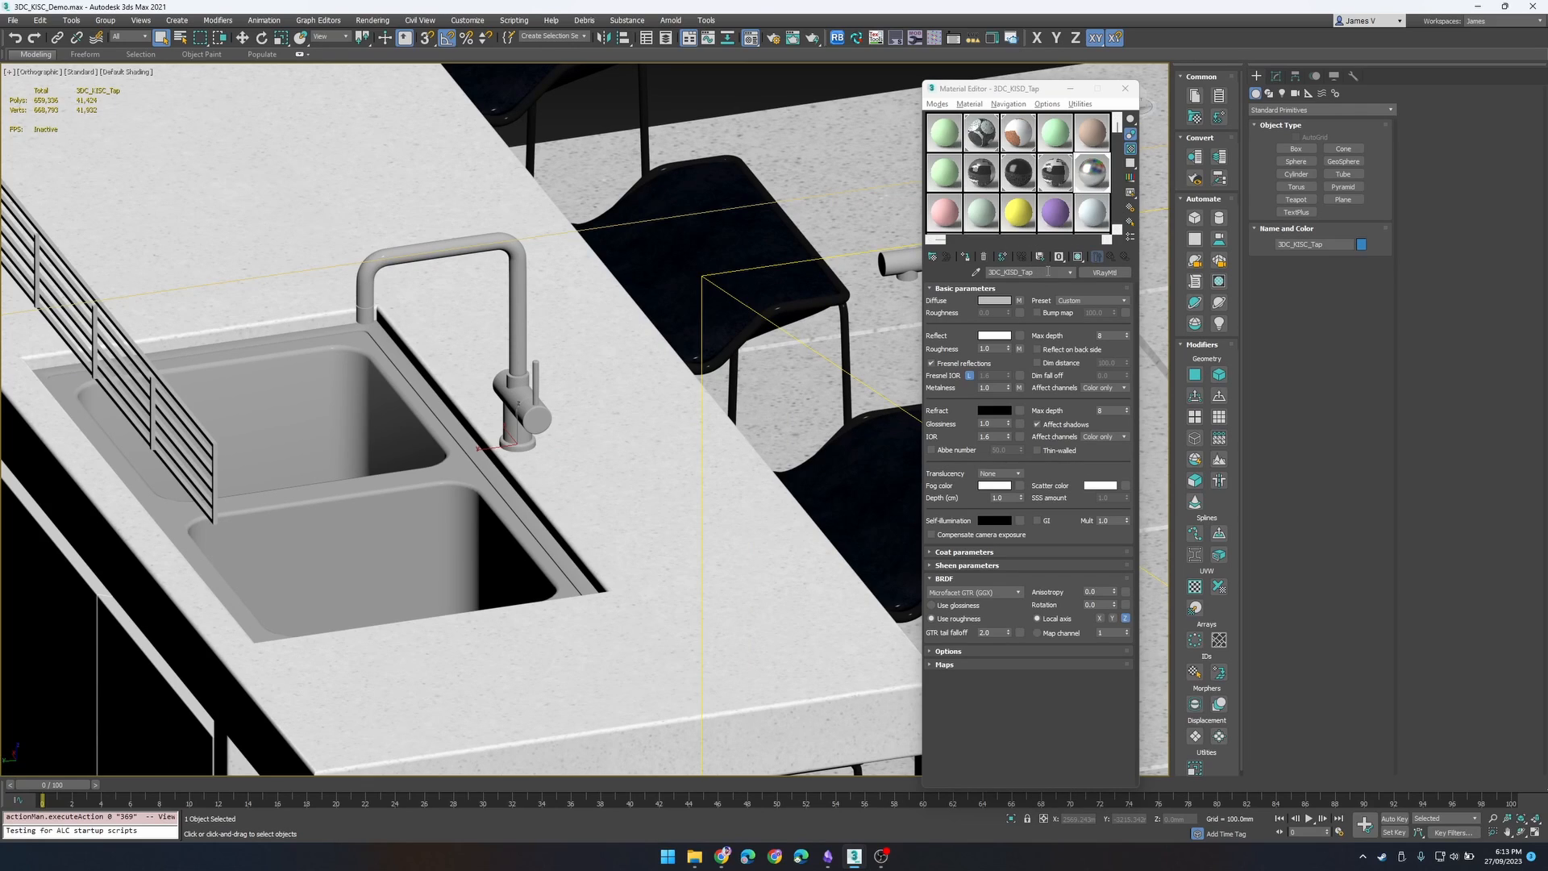
Step: Select the tap object's full name 3DC_KISC_Tap to reuse as its material name
{"action": "double_click", "coordinate": [1306, 243]}
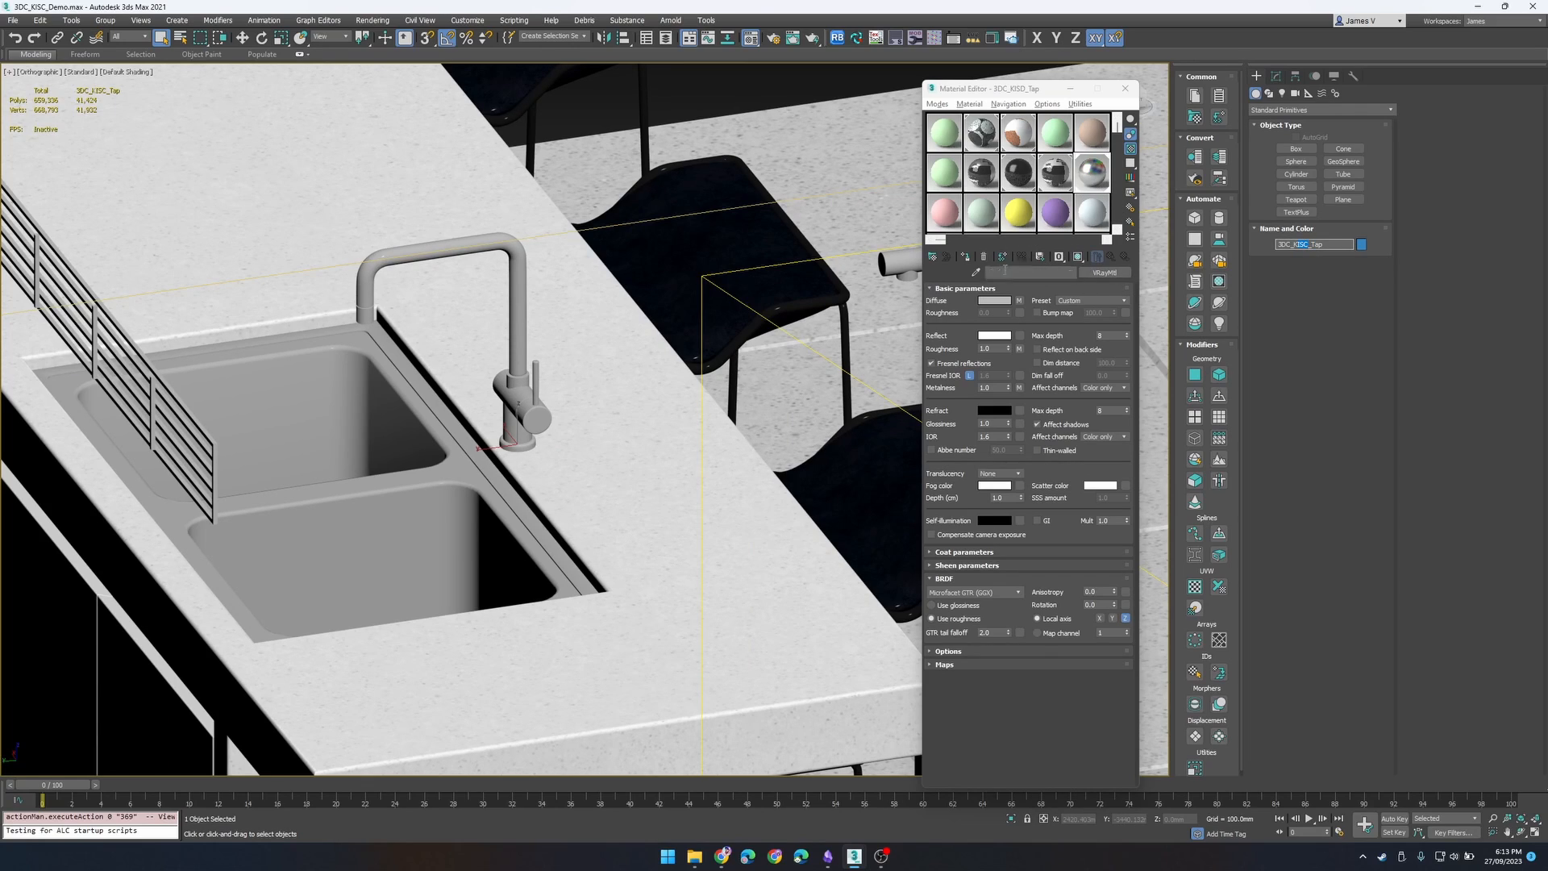